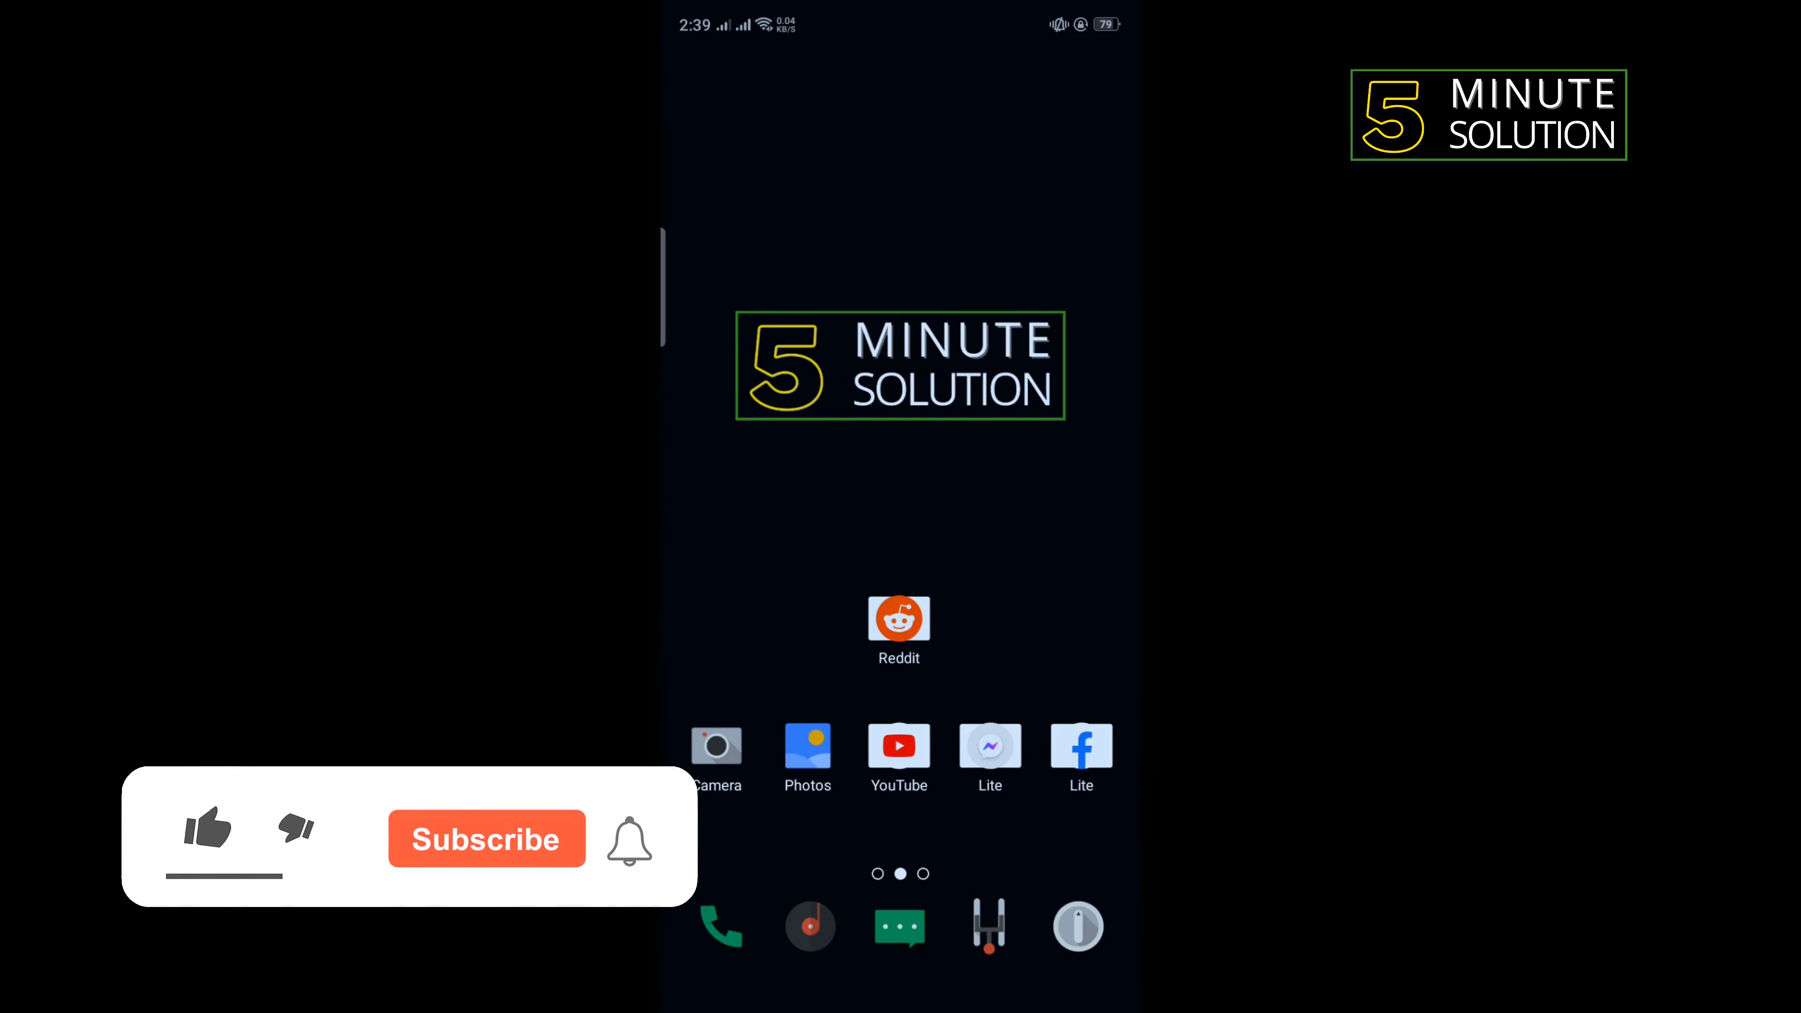
Step: Open Settings and go into App Management to see the installed app list
click(207, 827)
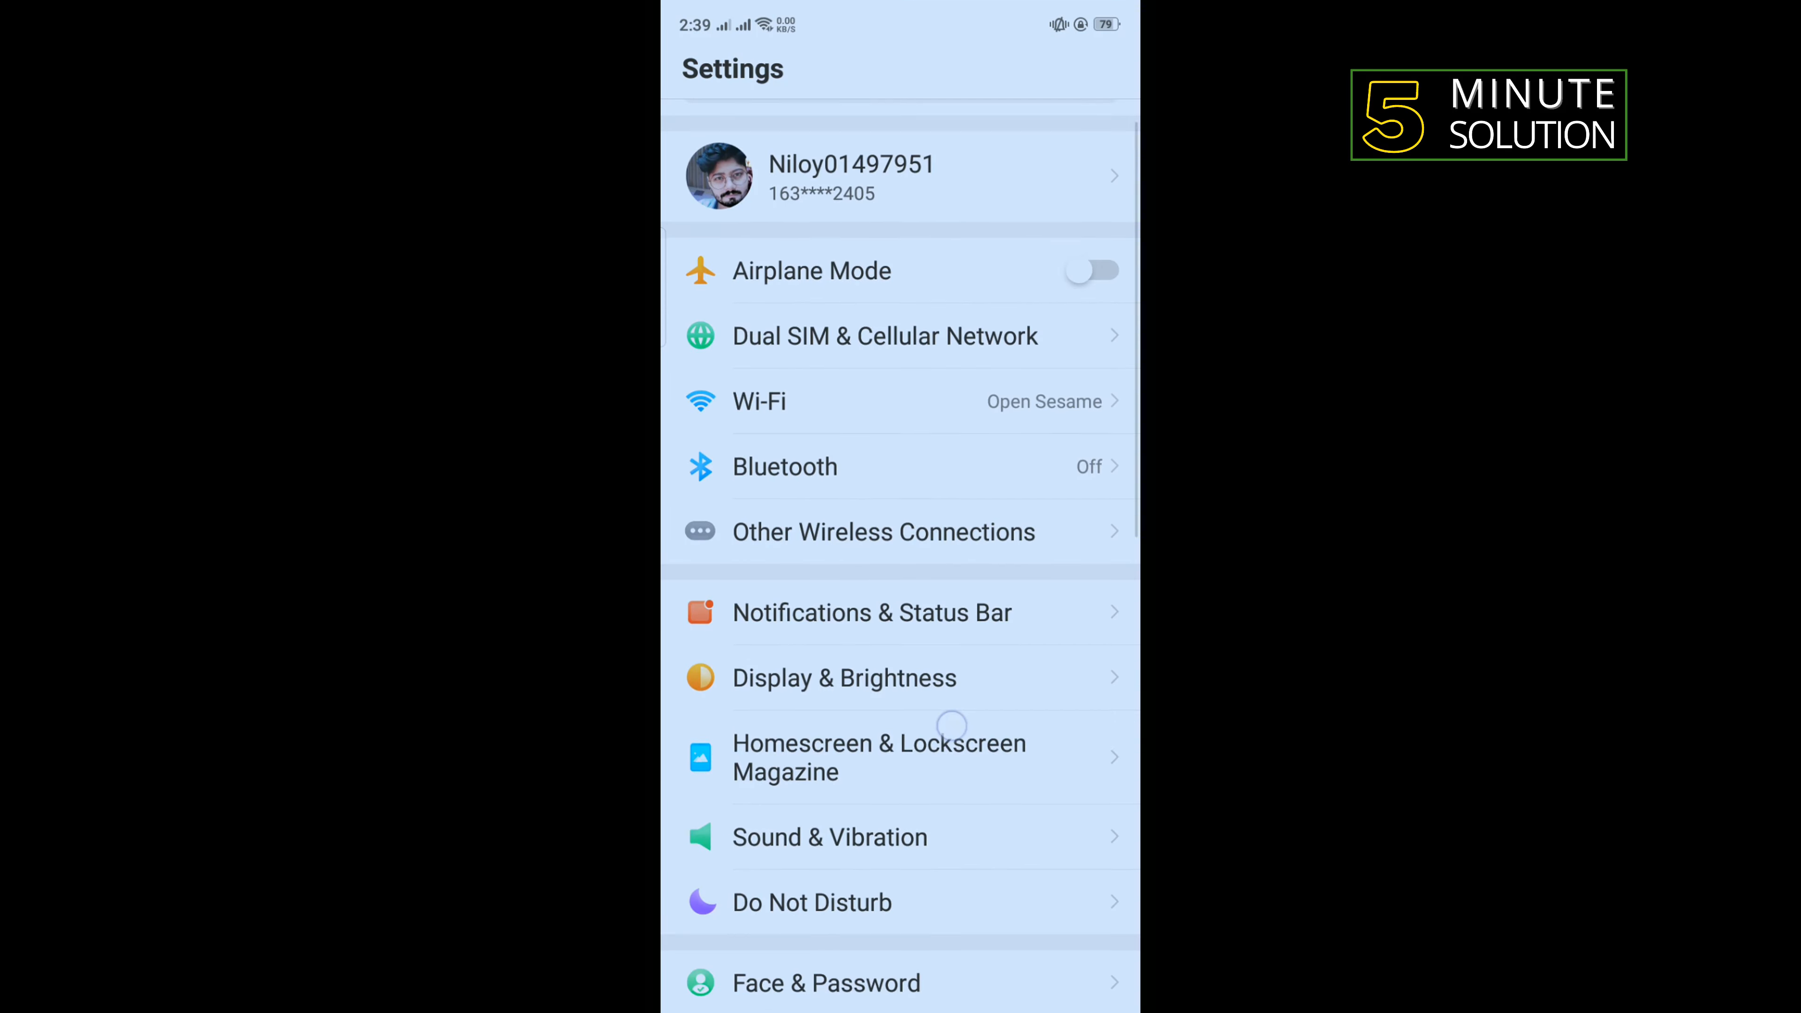
scroll(down, 3)
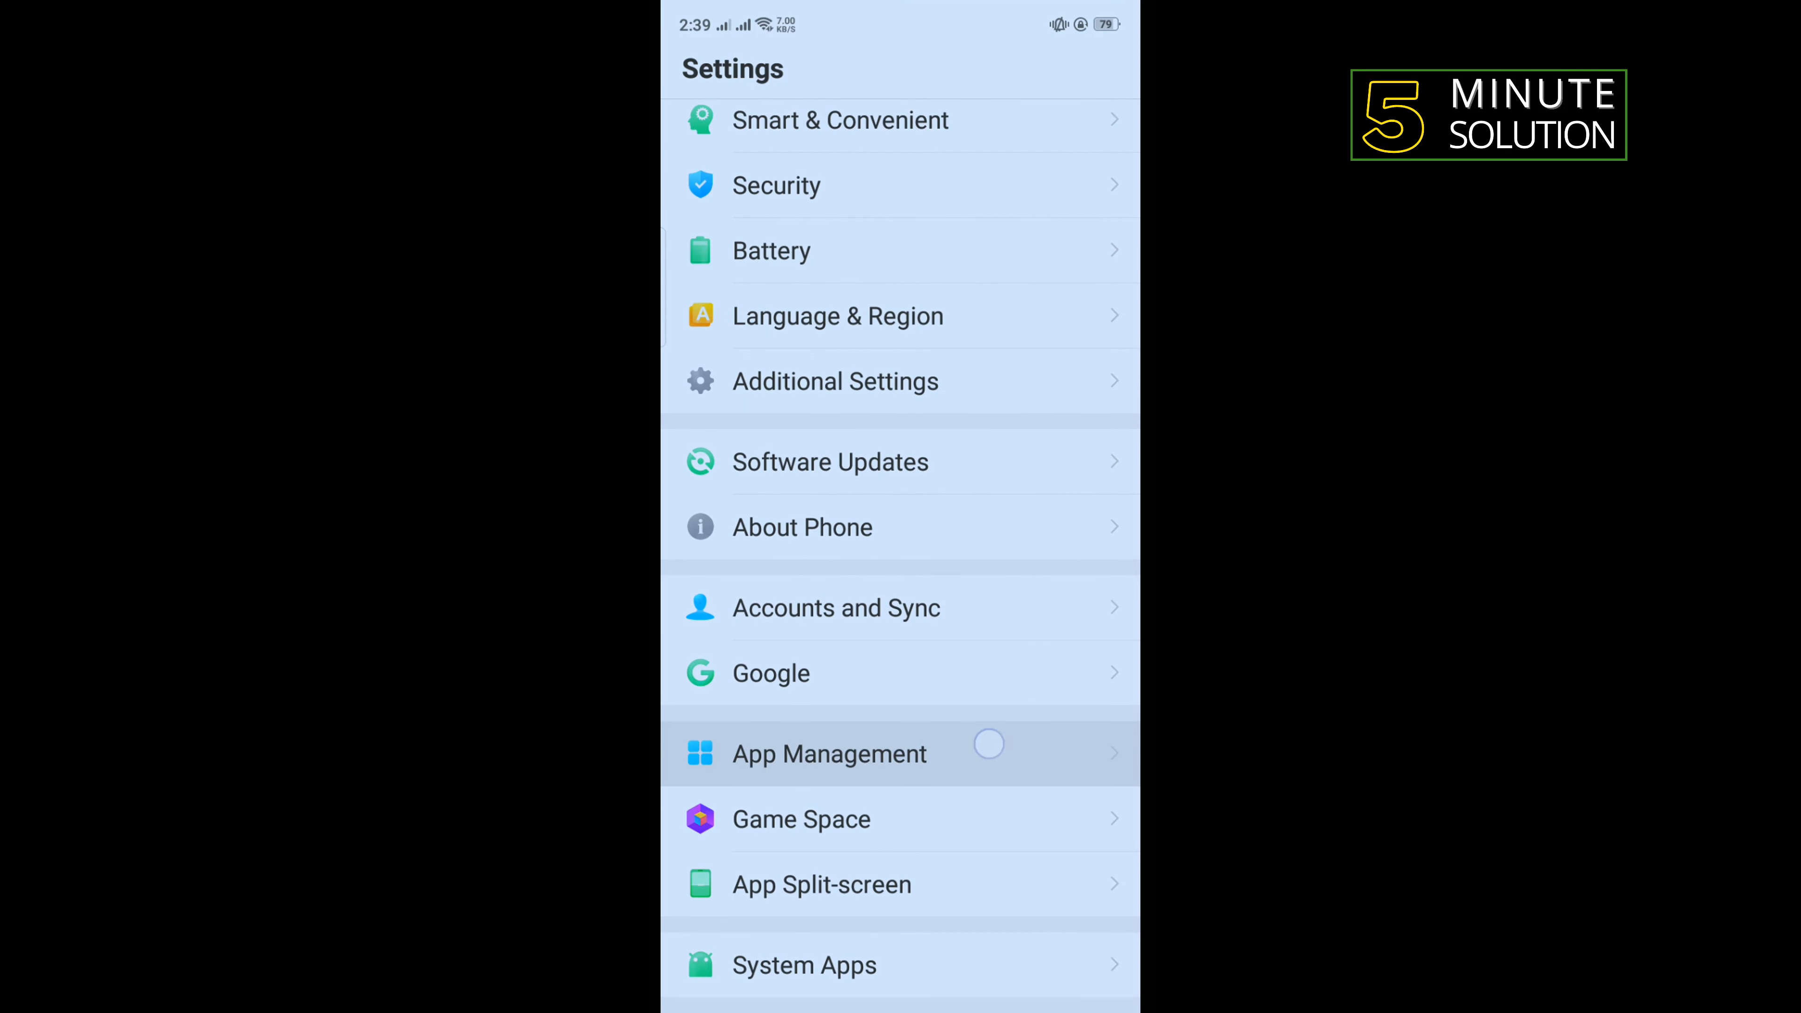
click(830, 754)
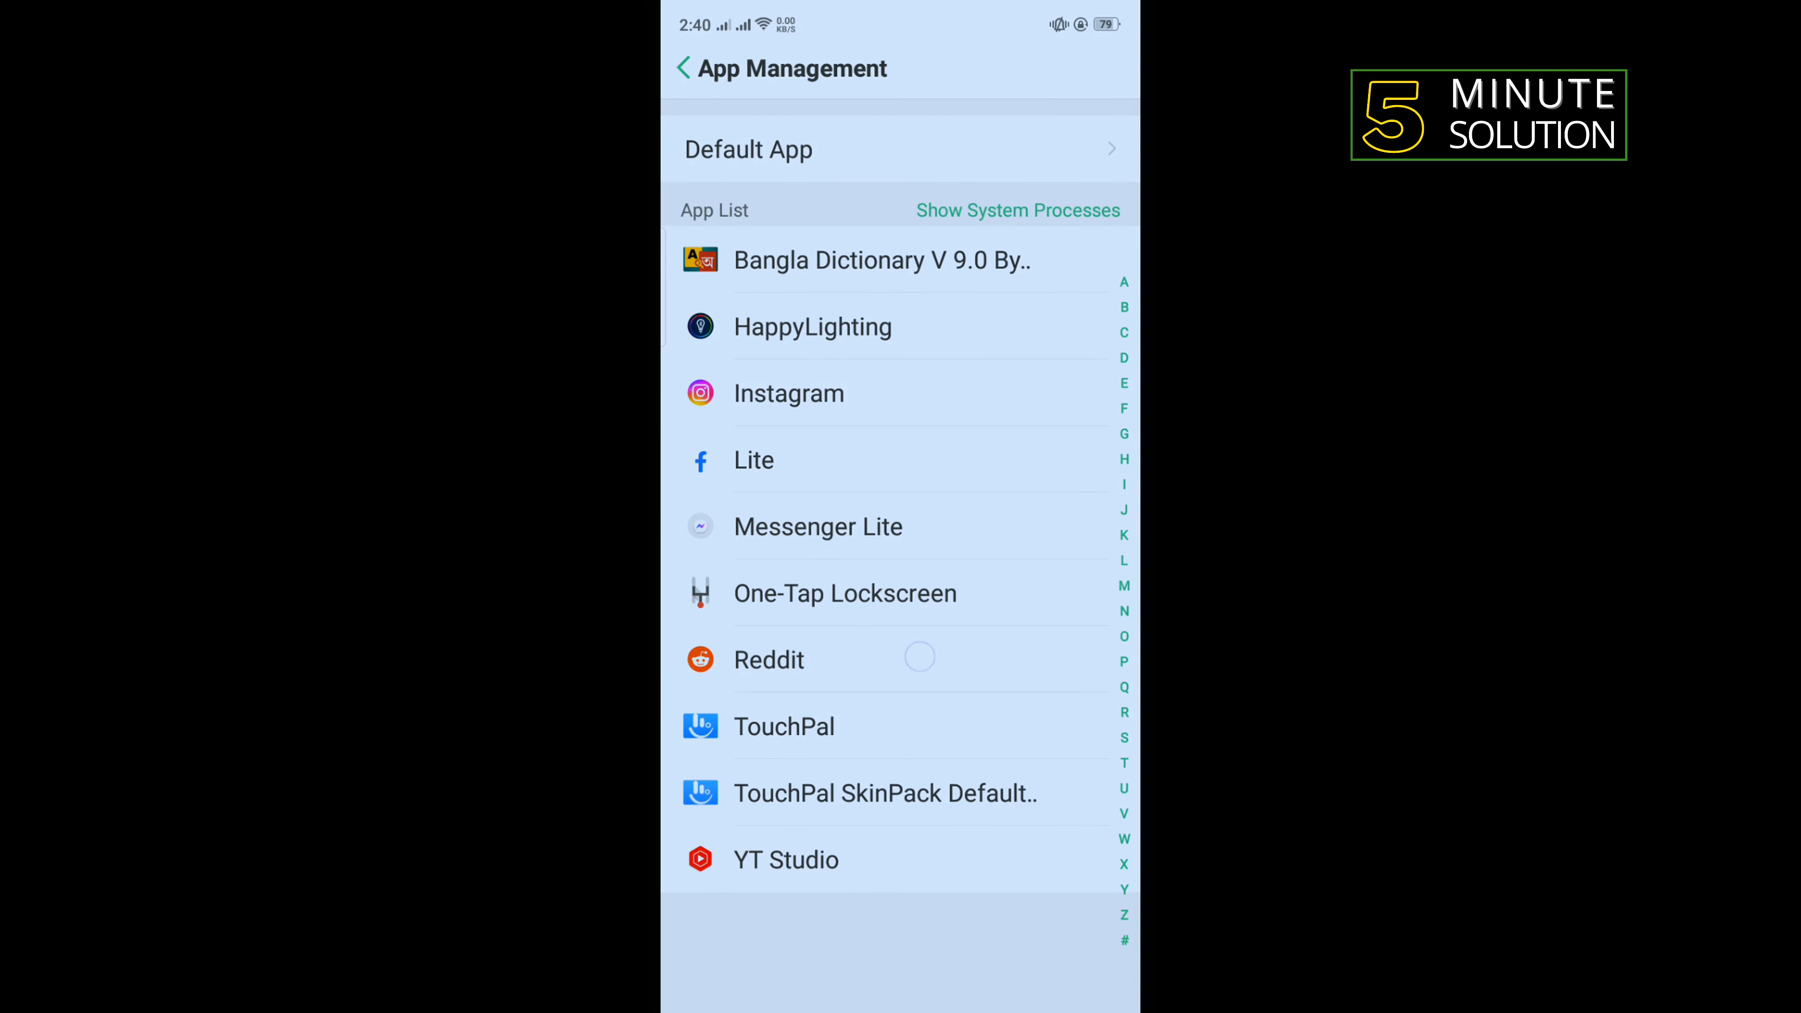
Step: Clear Reddit's cache and wipe all its app data, confirming the deletion
click(767, 659)
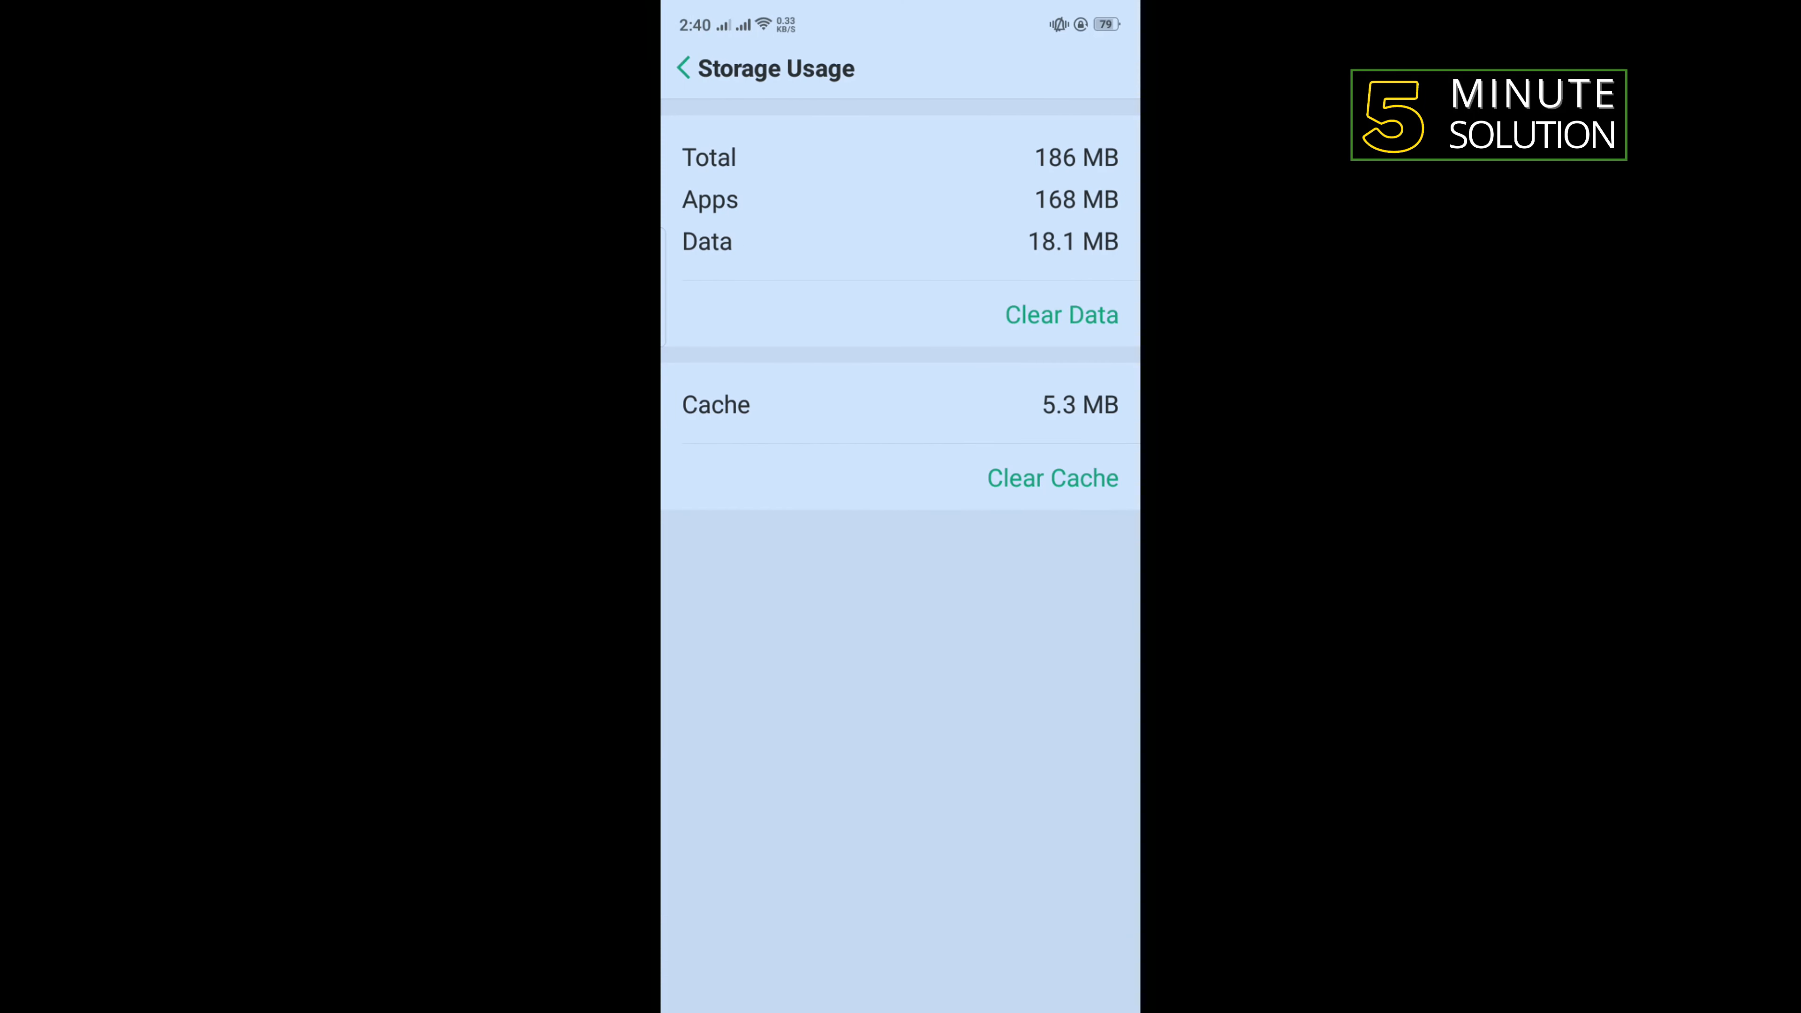
click(1051, 477)
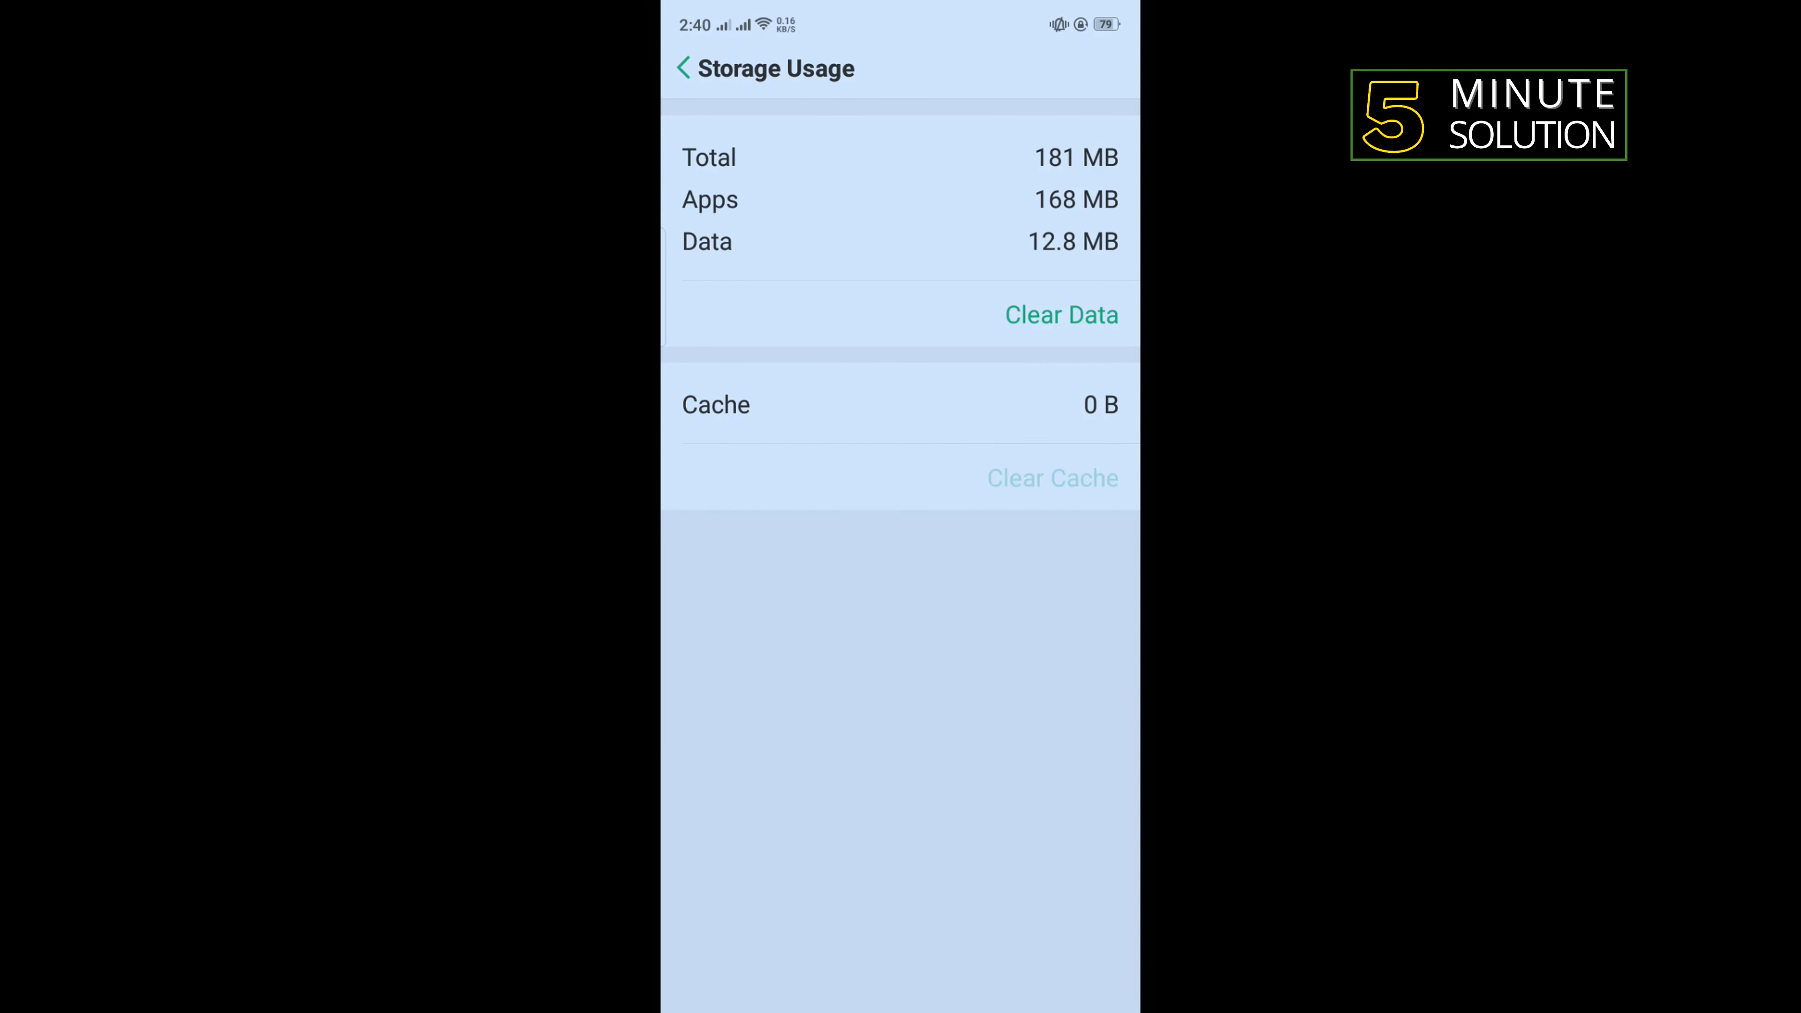
click(1059, 315)
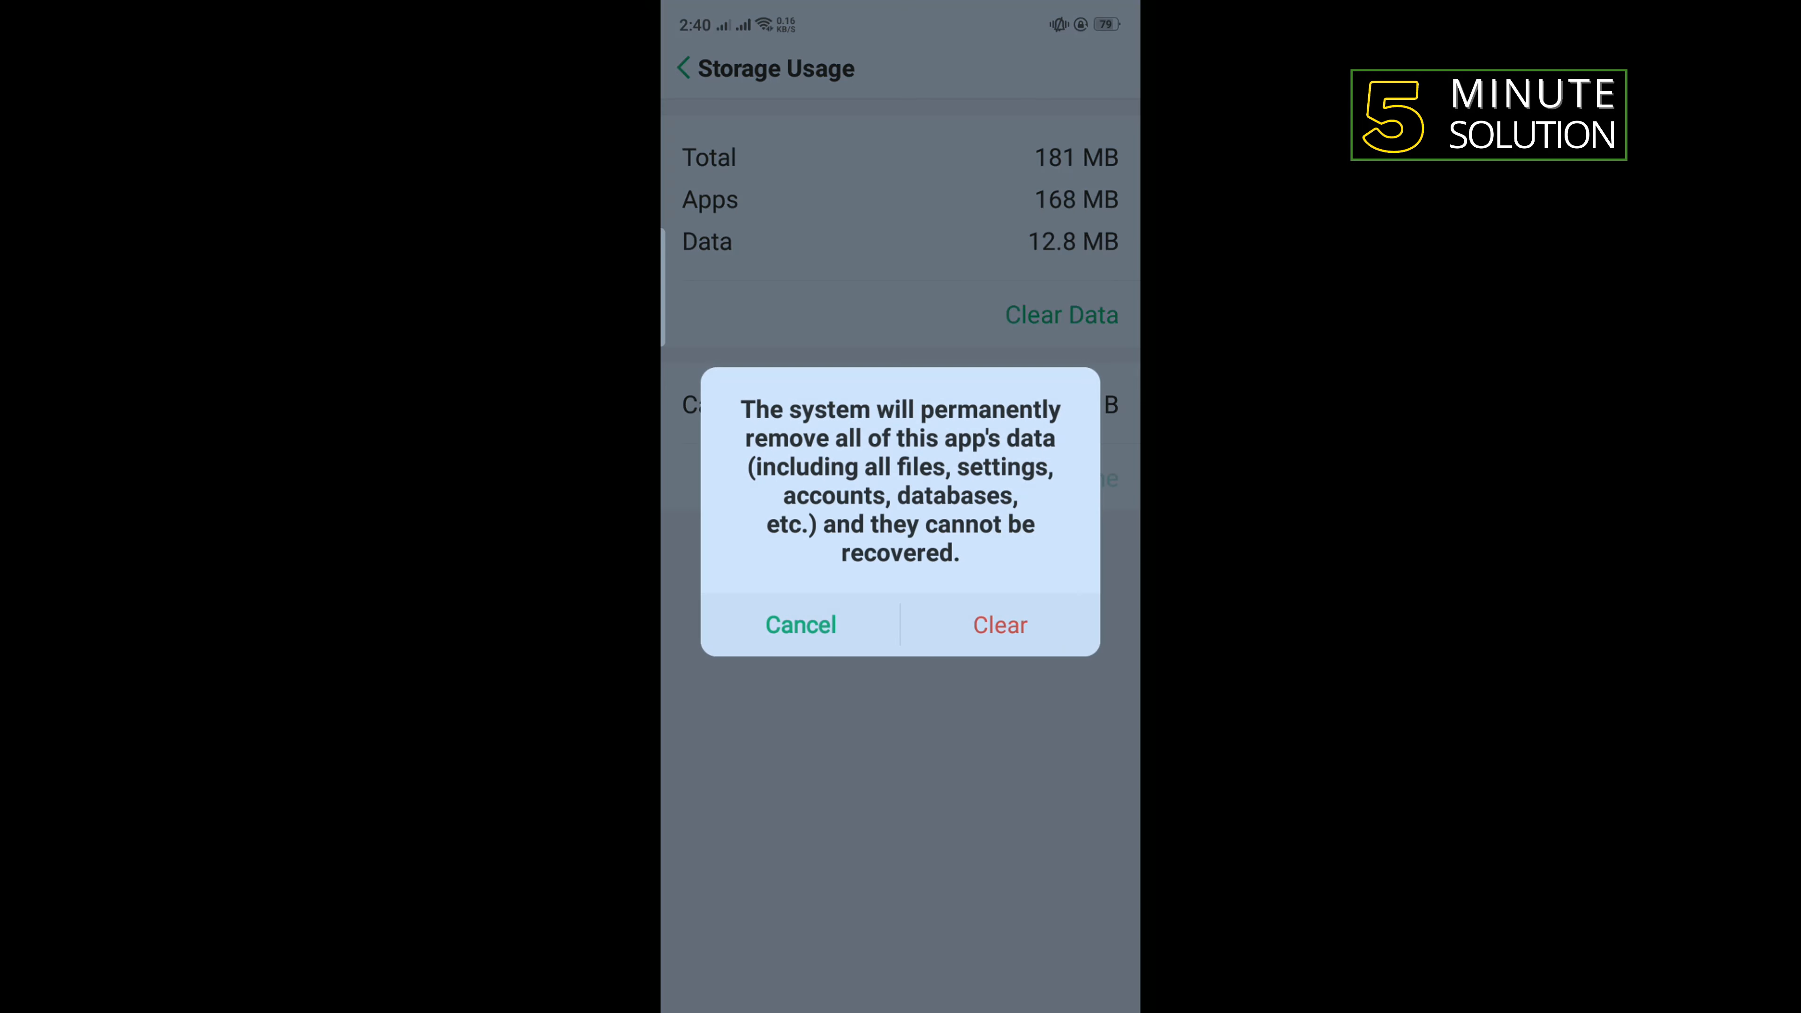
click(998, 625)
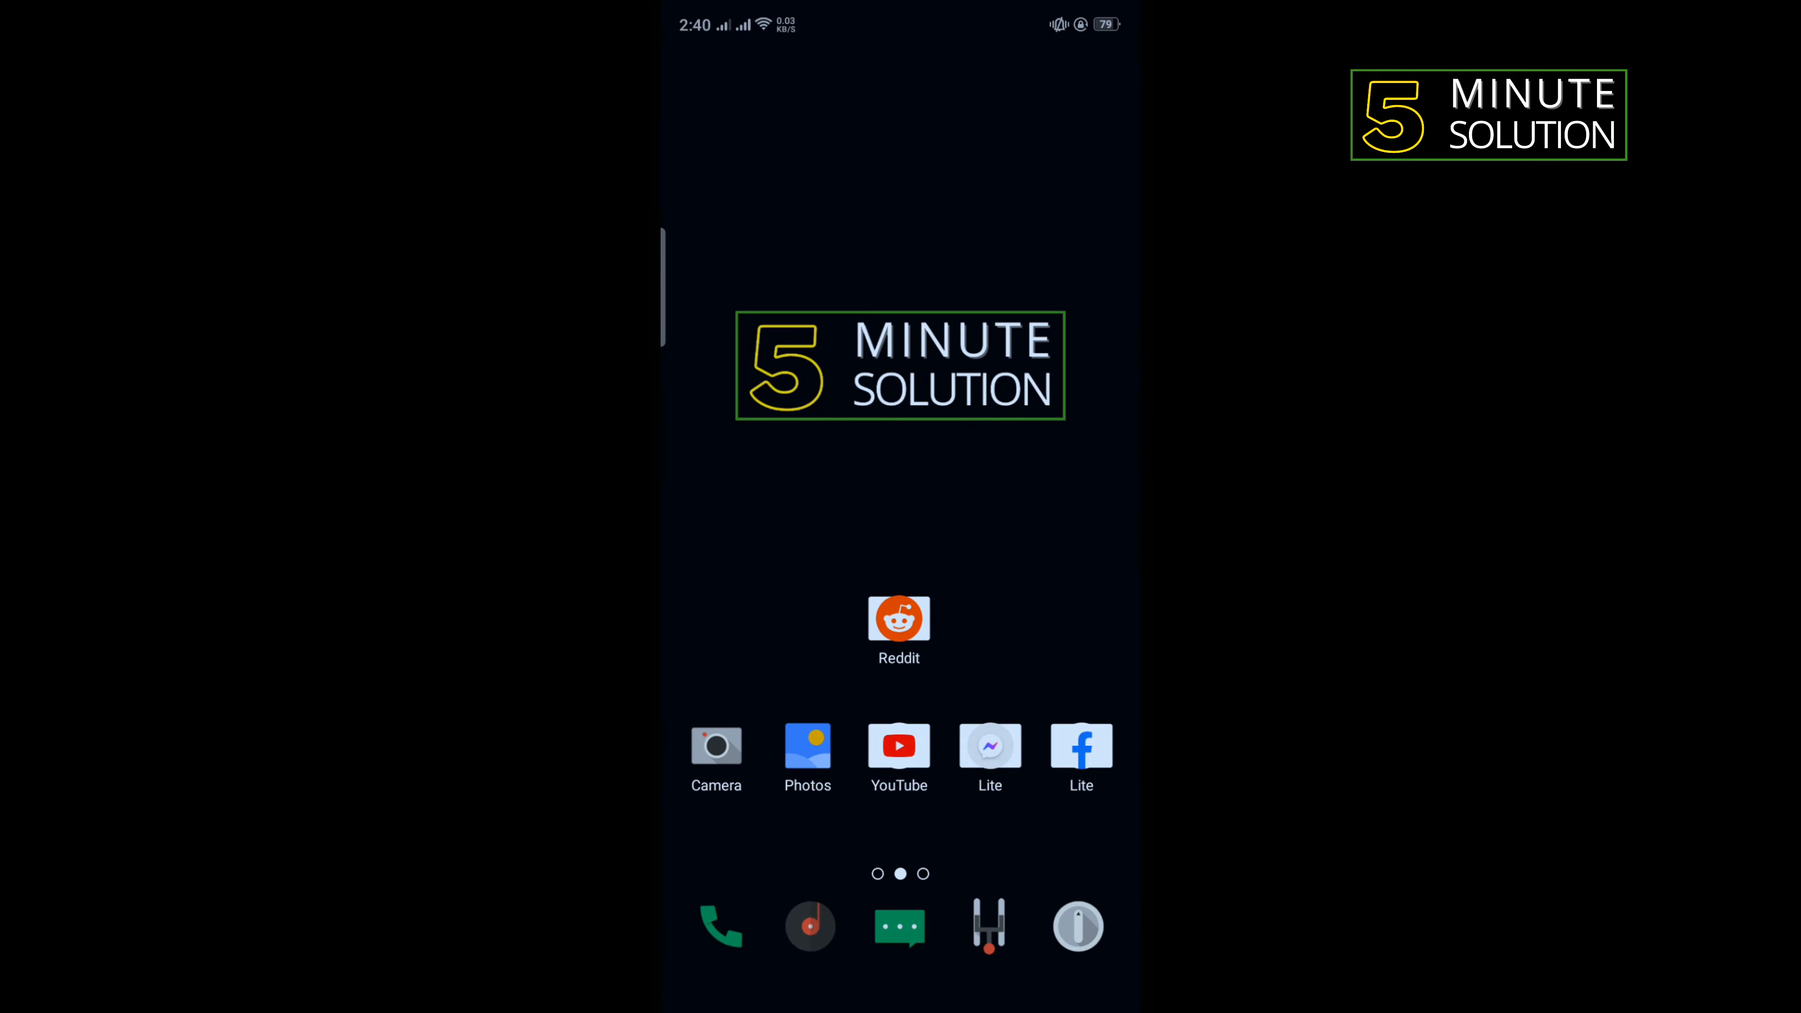
Step: Return home and launch the Play Store
scroll(left, 3)
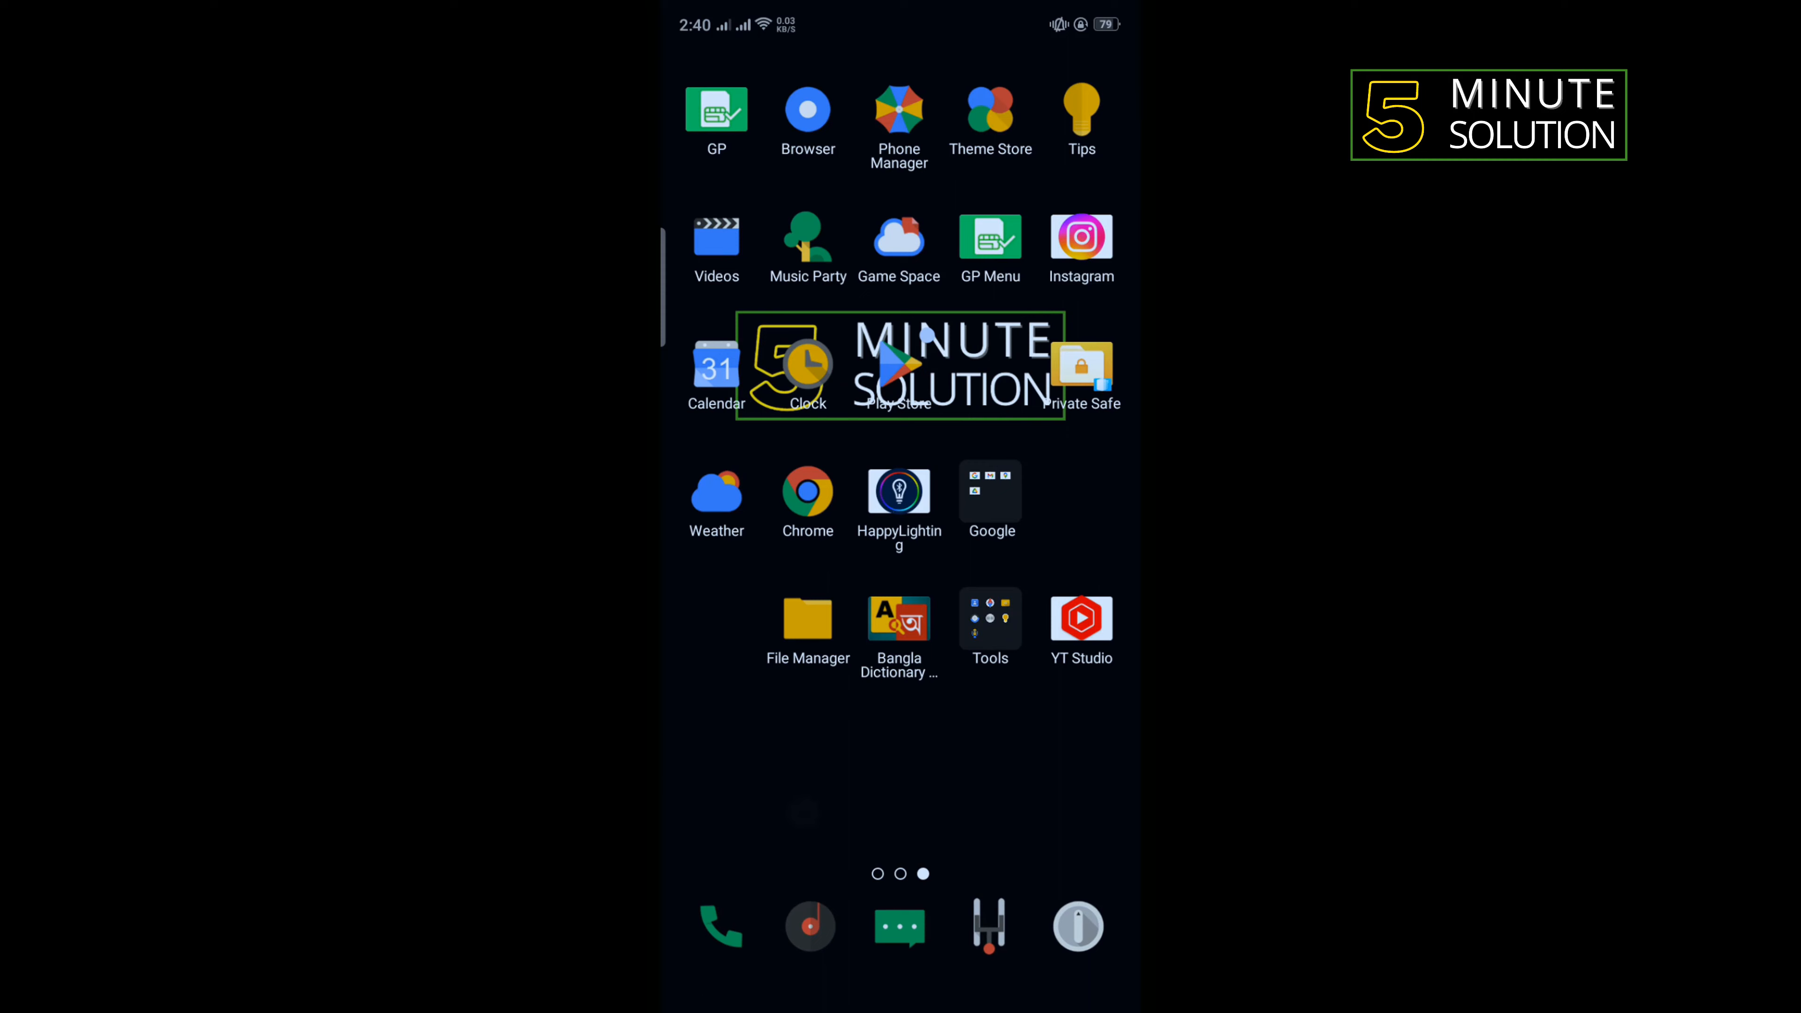
click(899, 364)
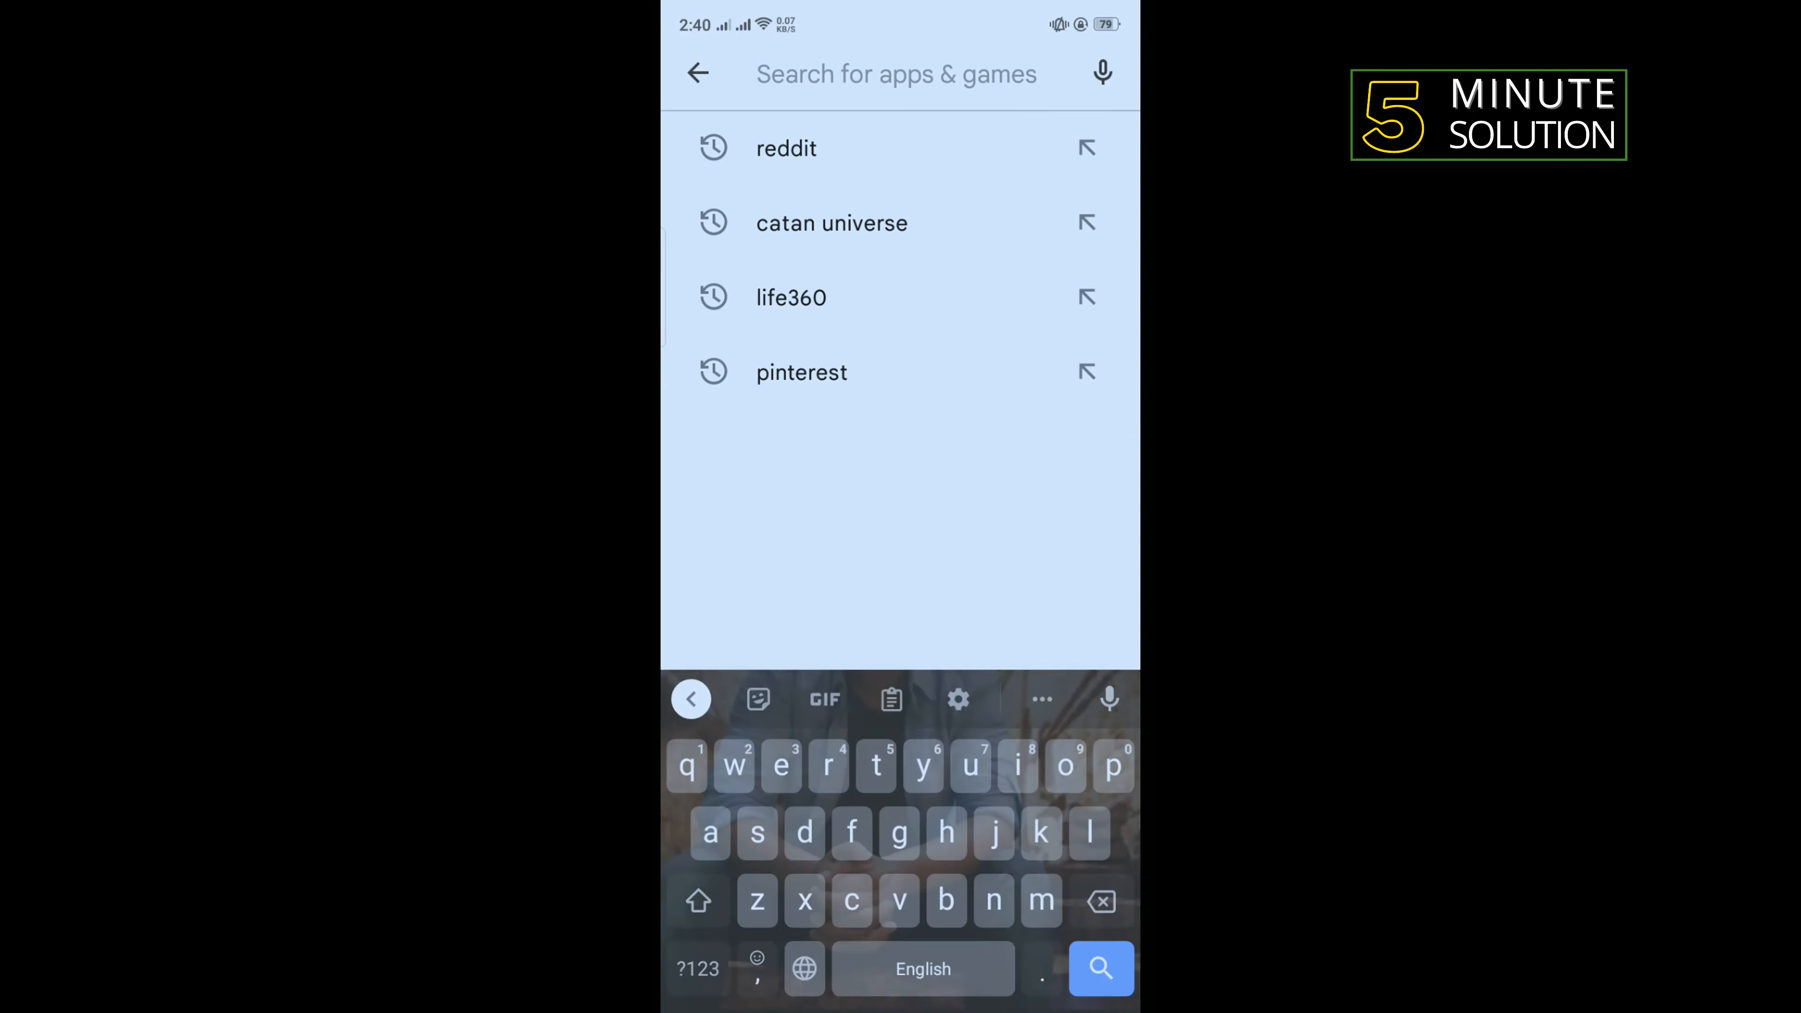
Step: Search 'reddit' from recent searches and open Reddit's store page
click(786, 148)
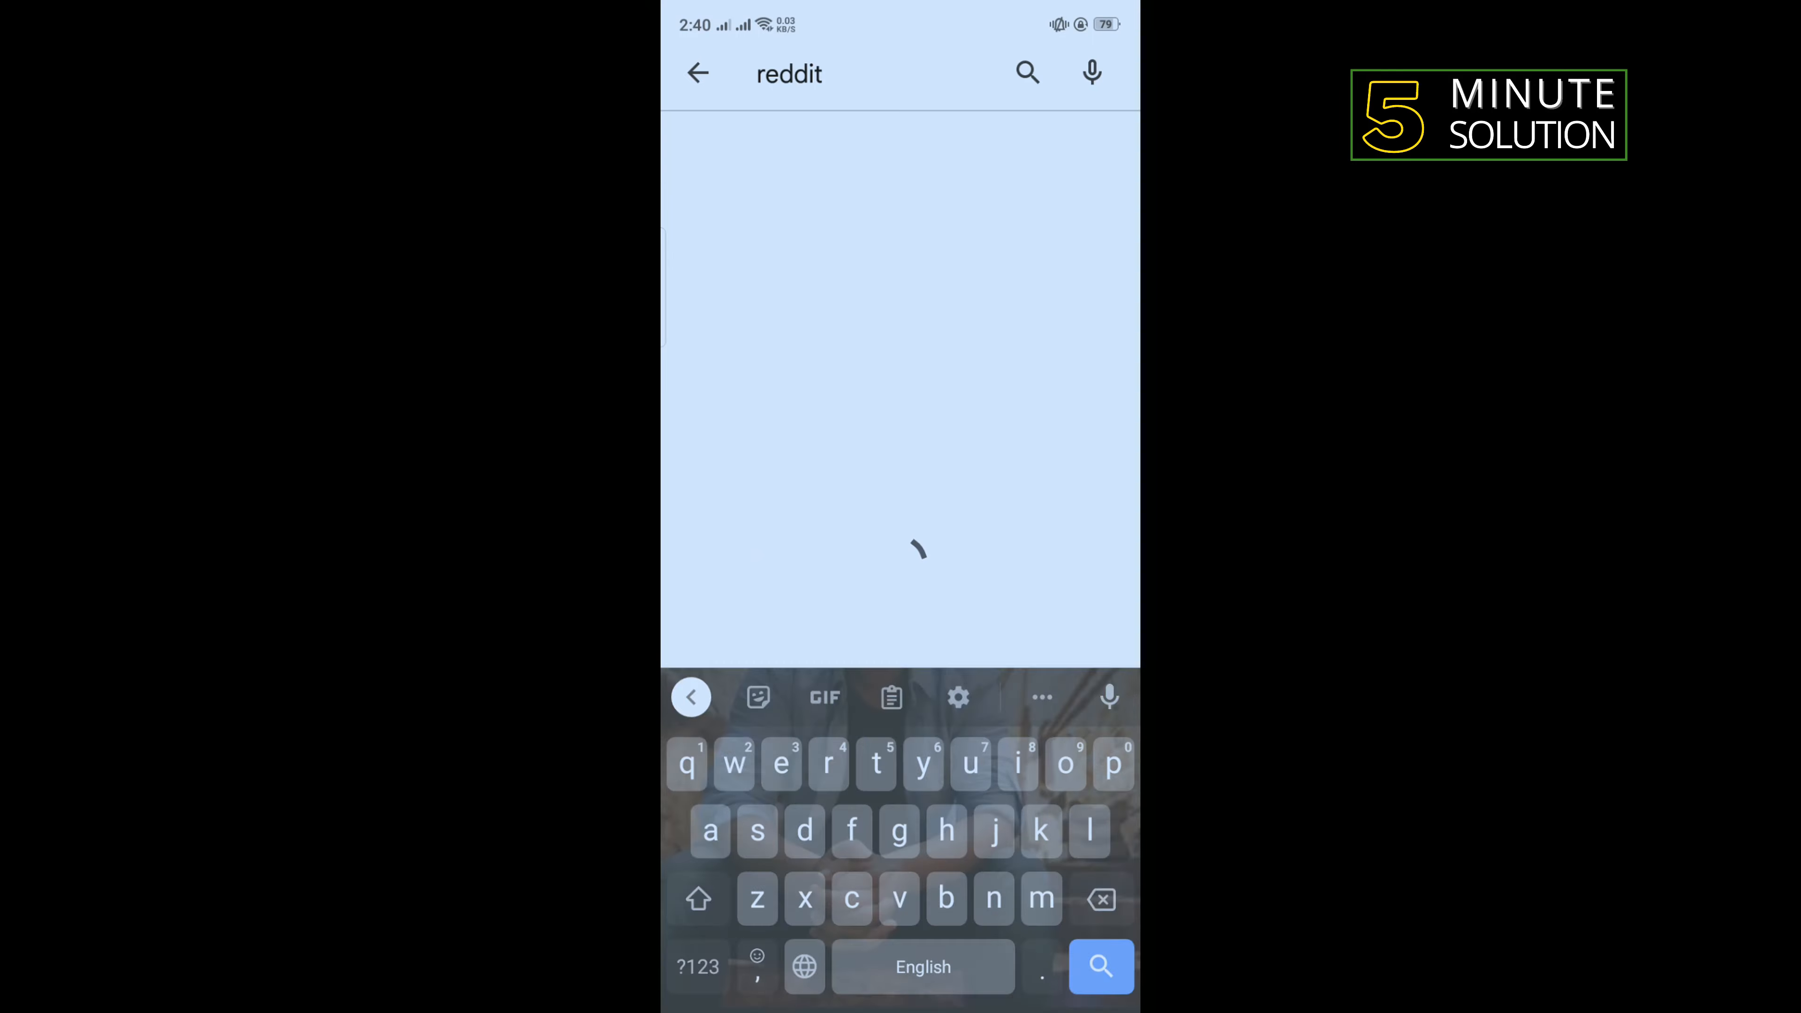
click(1099, 966)
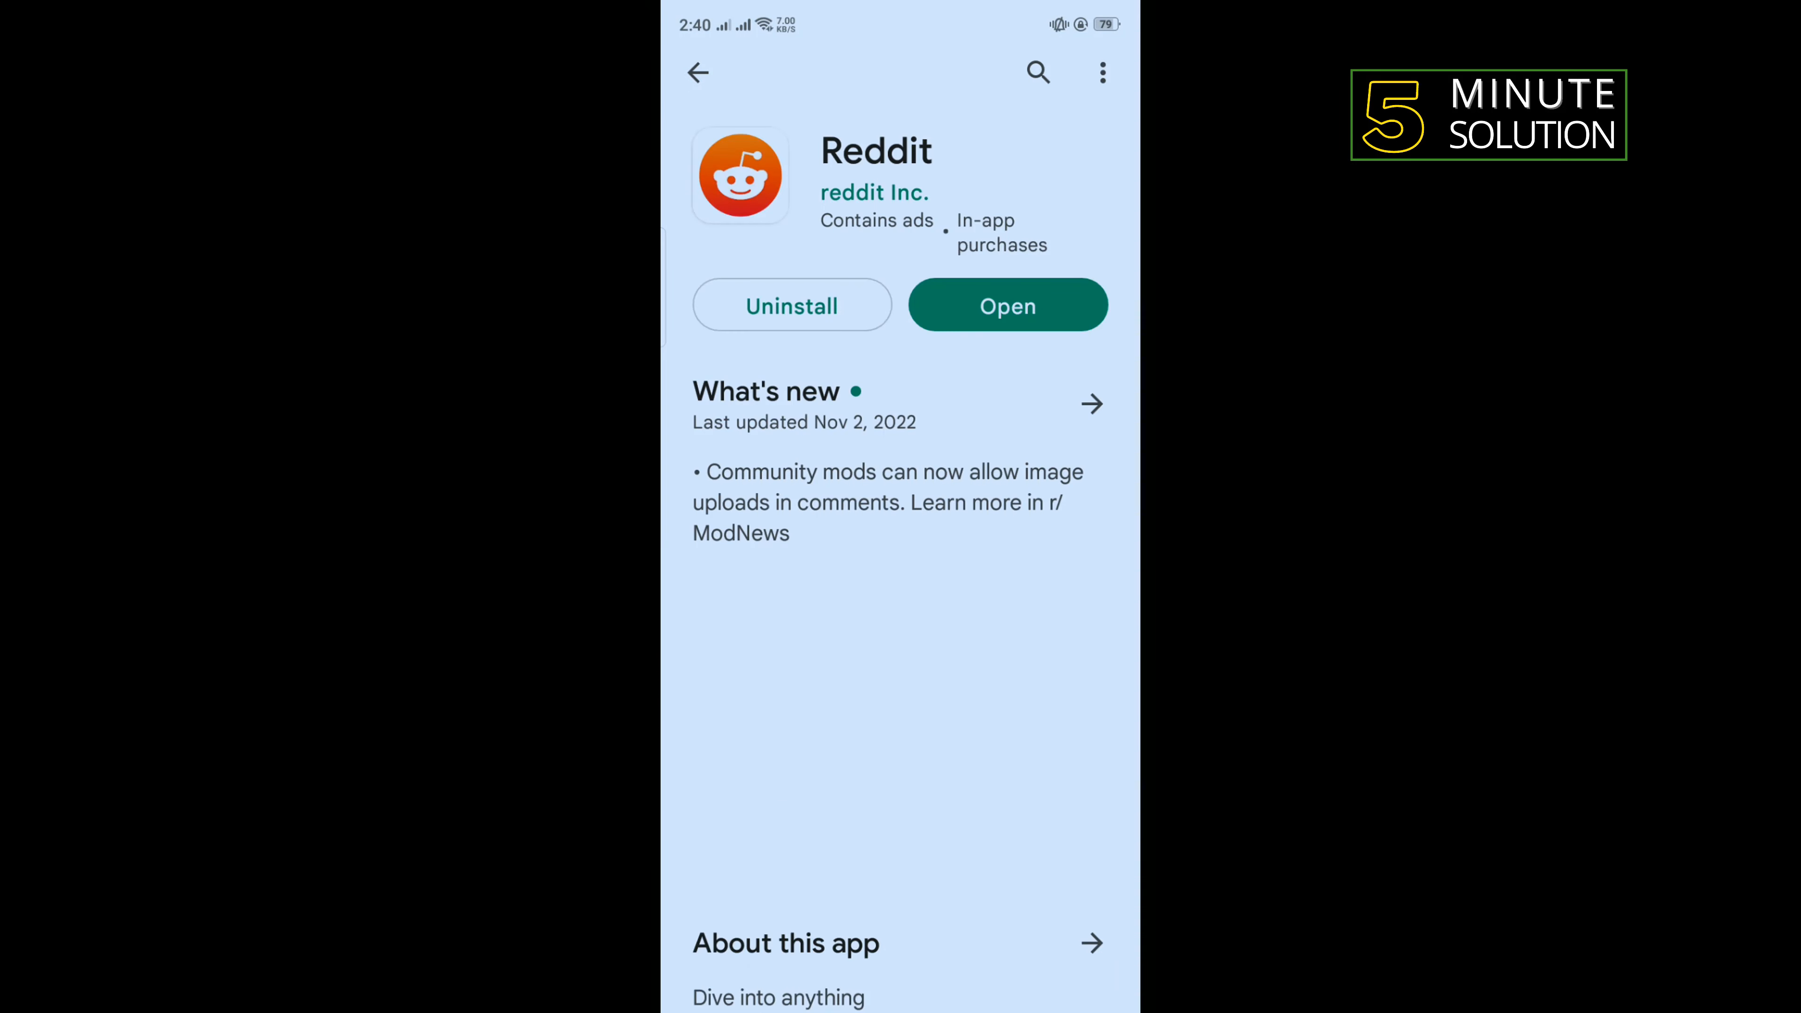